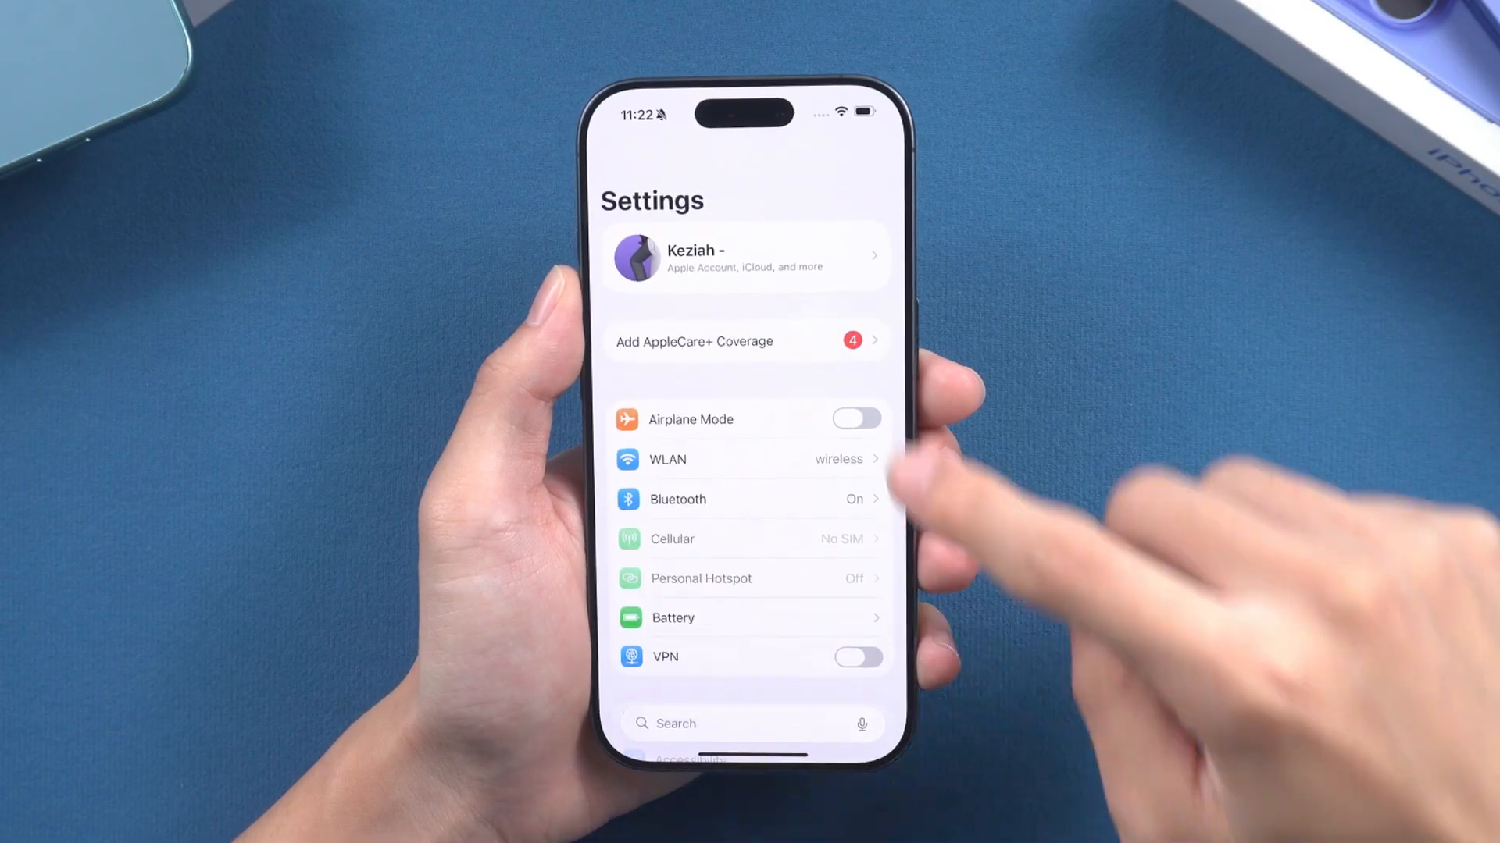
Turn on iCloud Photos sync and confirm removing the 23 Finder-synced photos
left_click(743, 256)
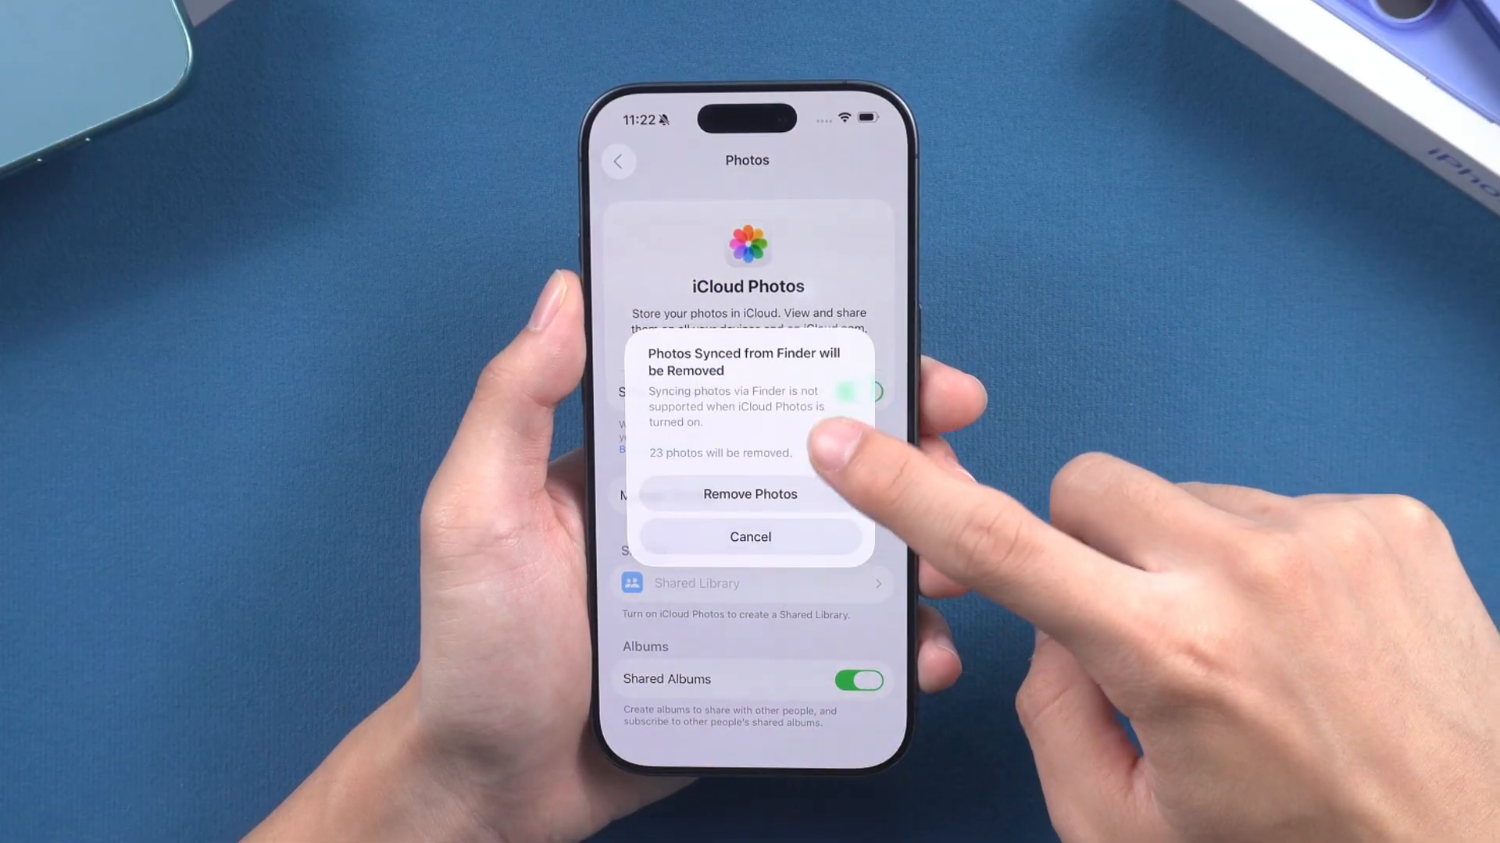
left_click(750, 494)
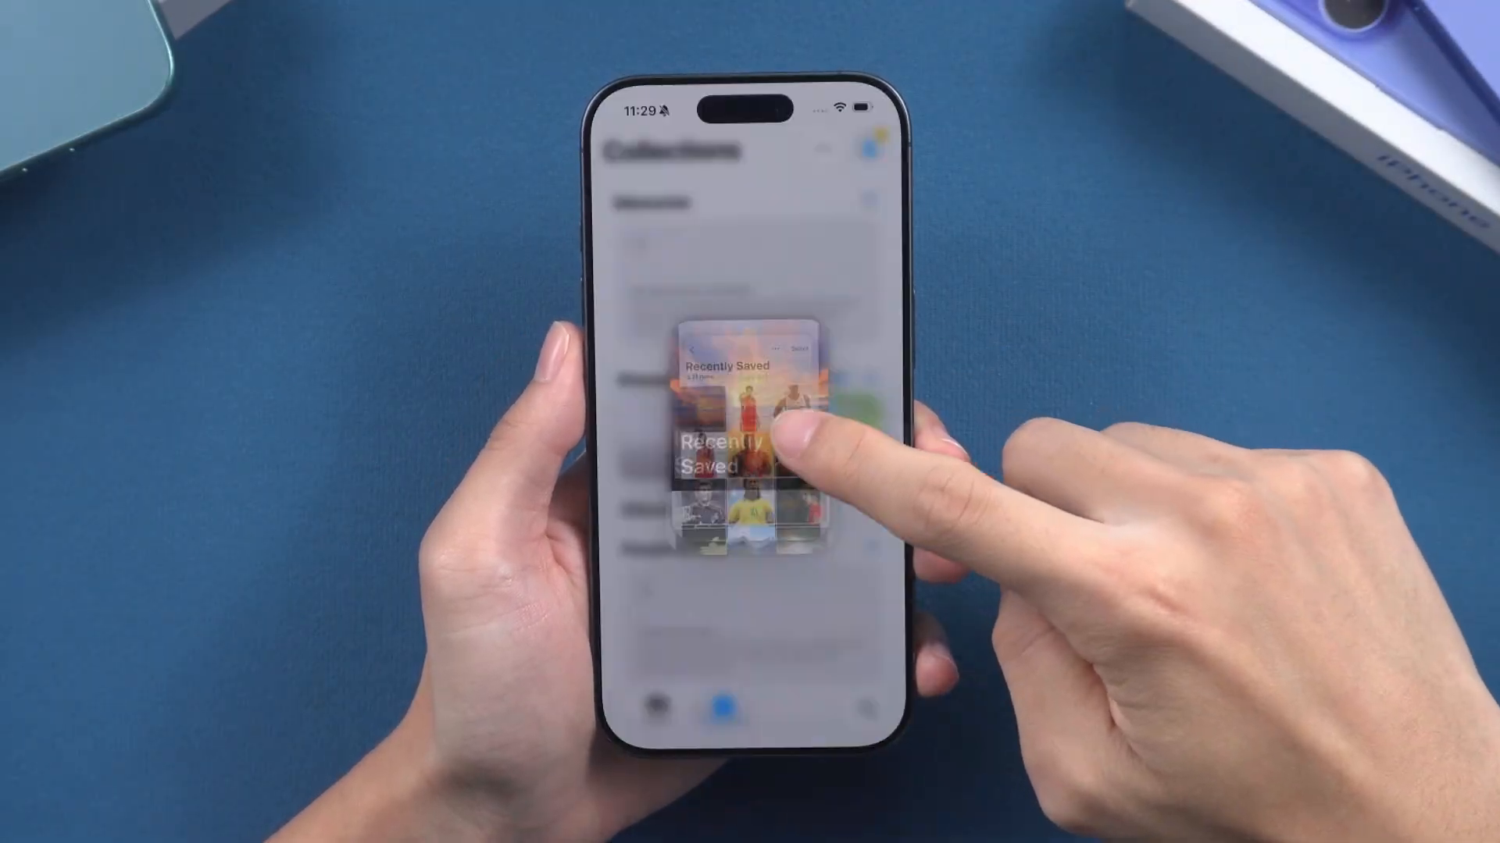
Open the Recently Saved album in Photos to view the synced pictures
left_click(740, 449)
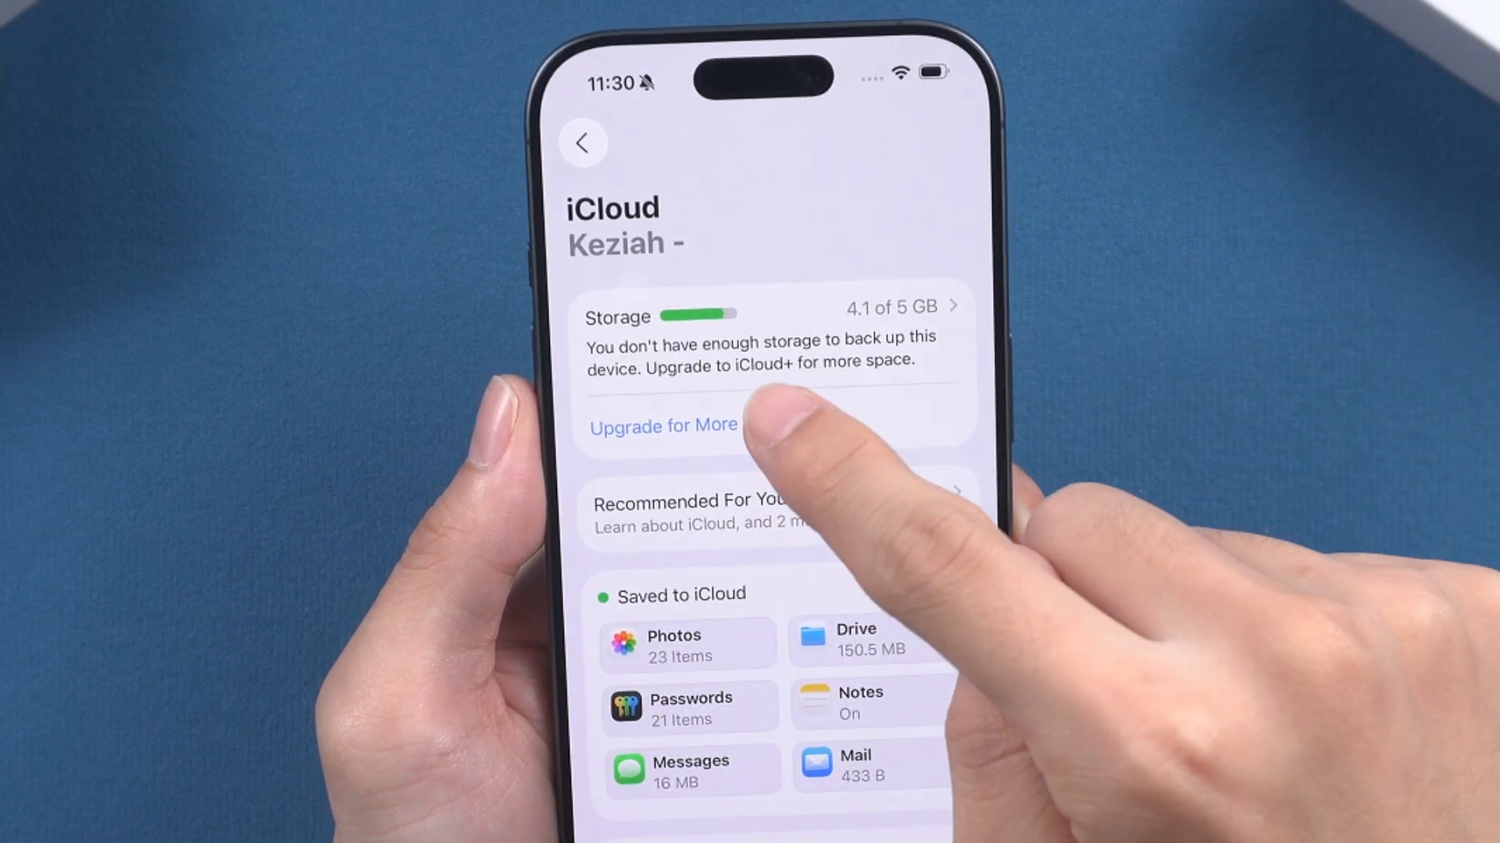
Check the iCloud page: 4.1 of 5 GB used, Photos holding 23 items
left_click(663, 425)
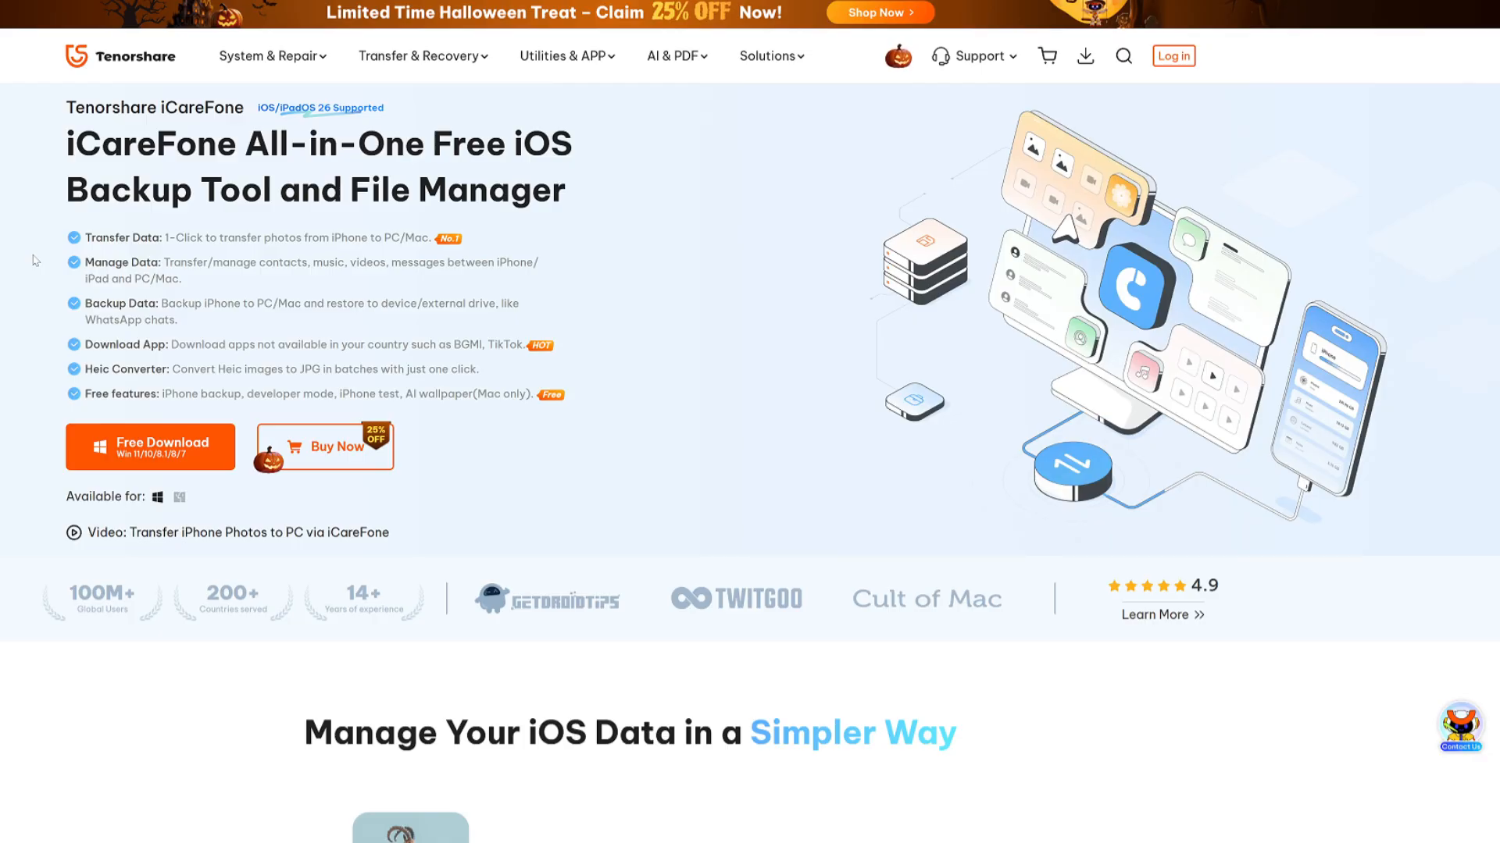
mouse_move(345, 235)
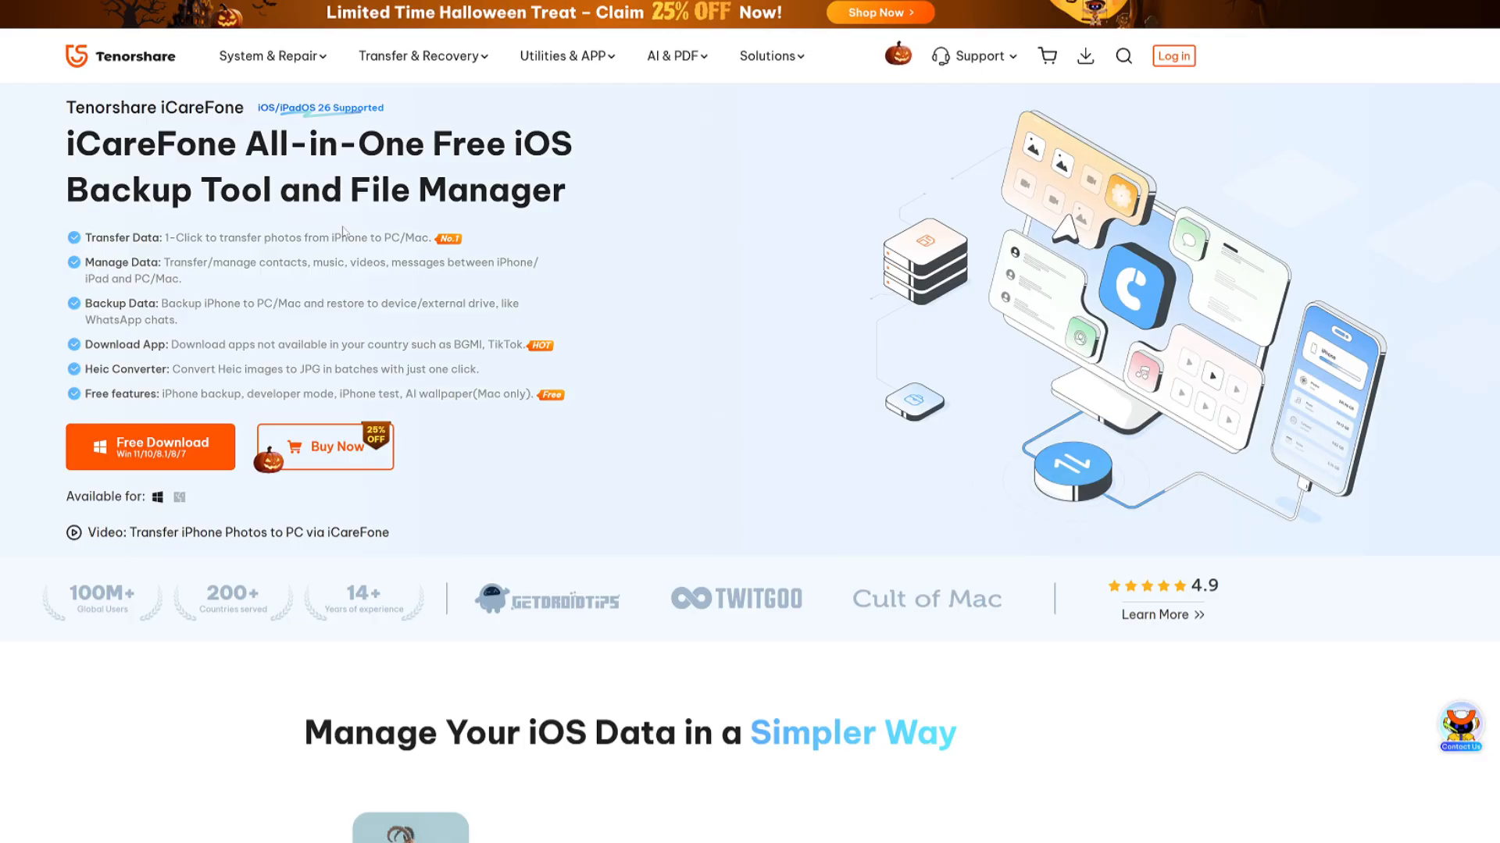
mouse_move(174, 457)
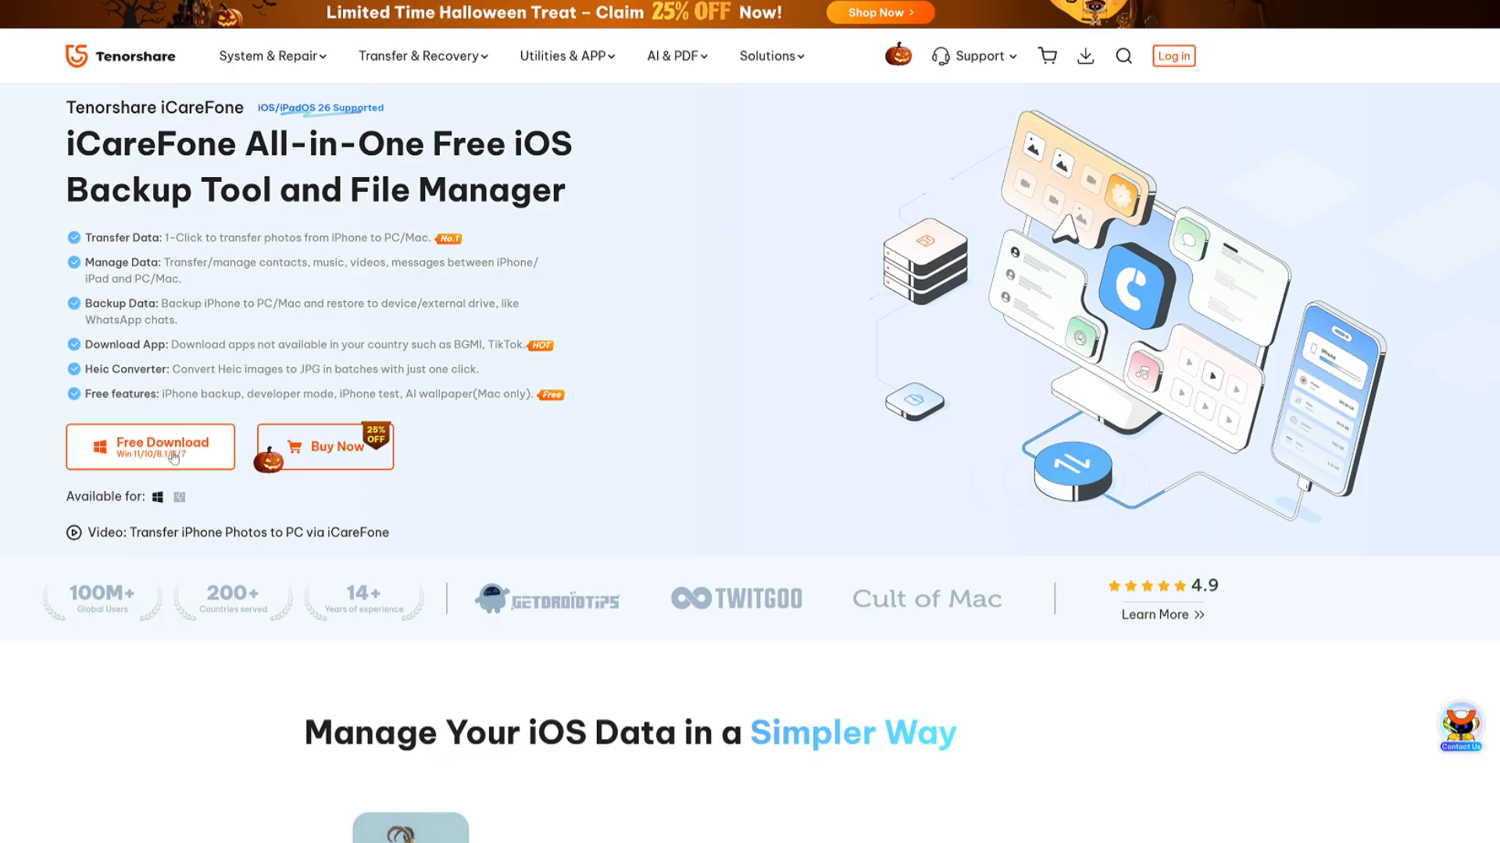
Scroll the iCareFone page through photo, music, app and contacts features to backup and restore
scroll("down", 3)
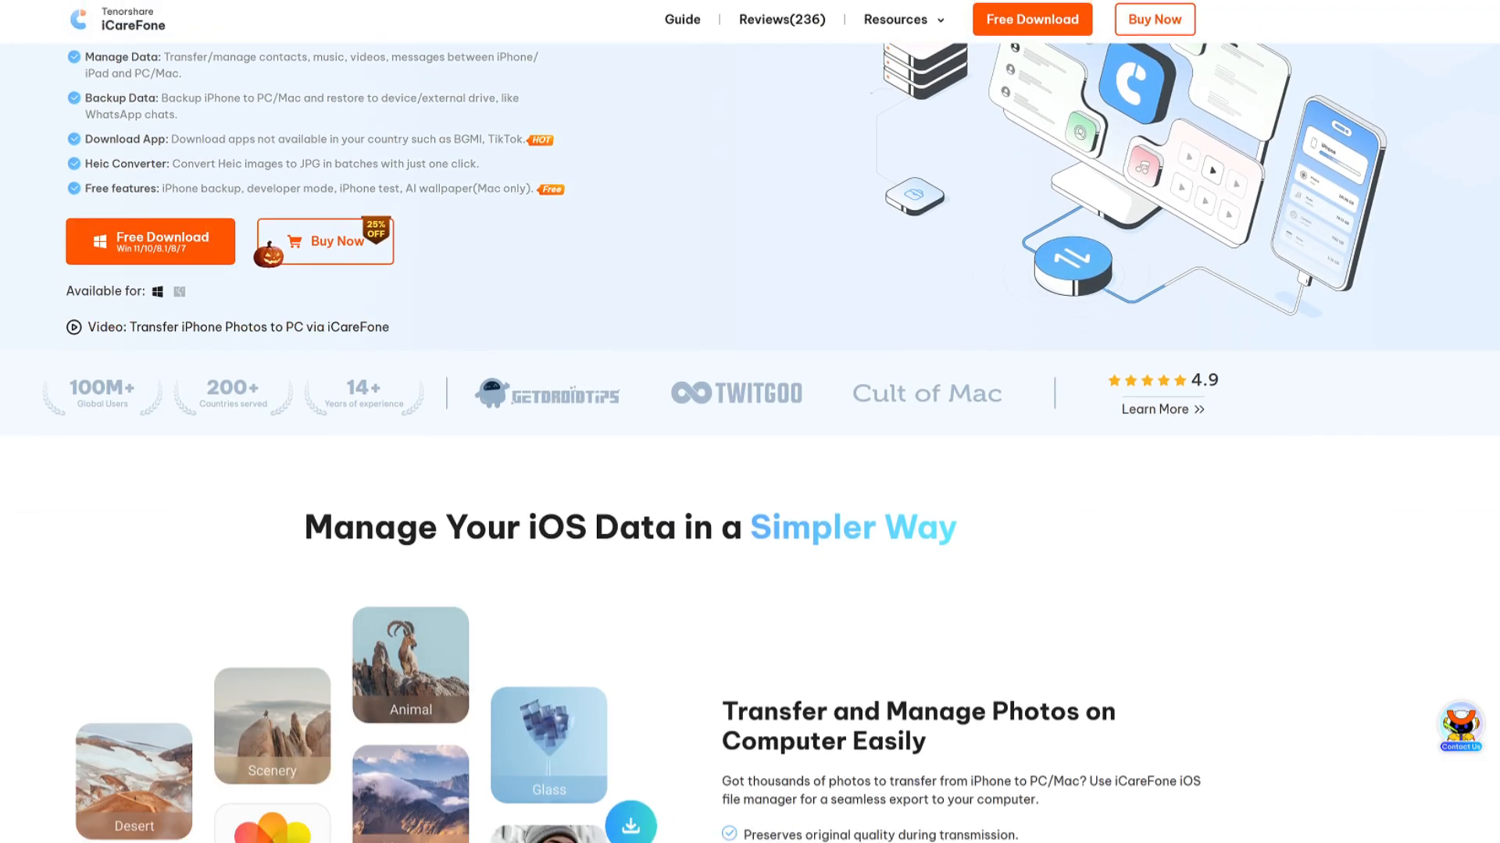
scroll("down", 3)
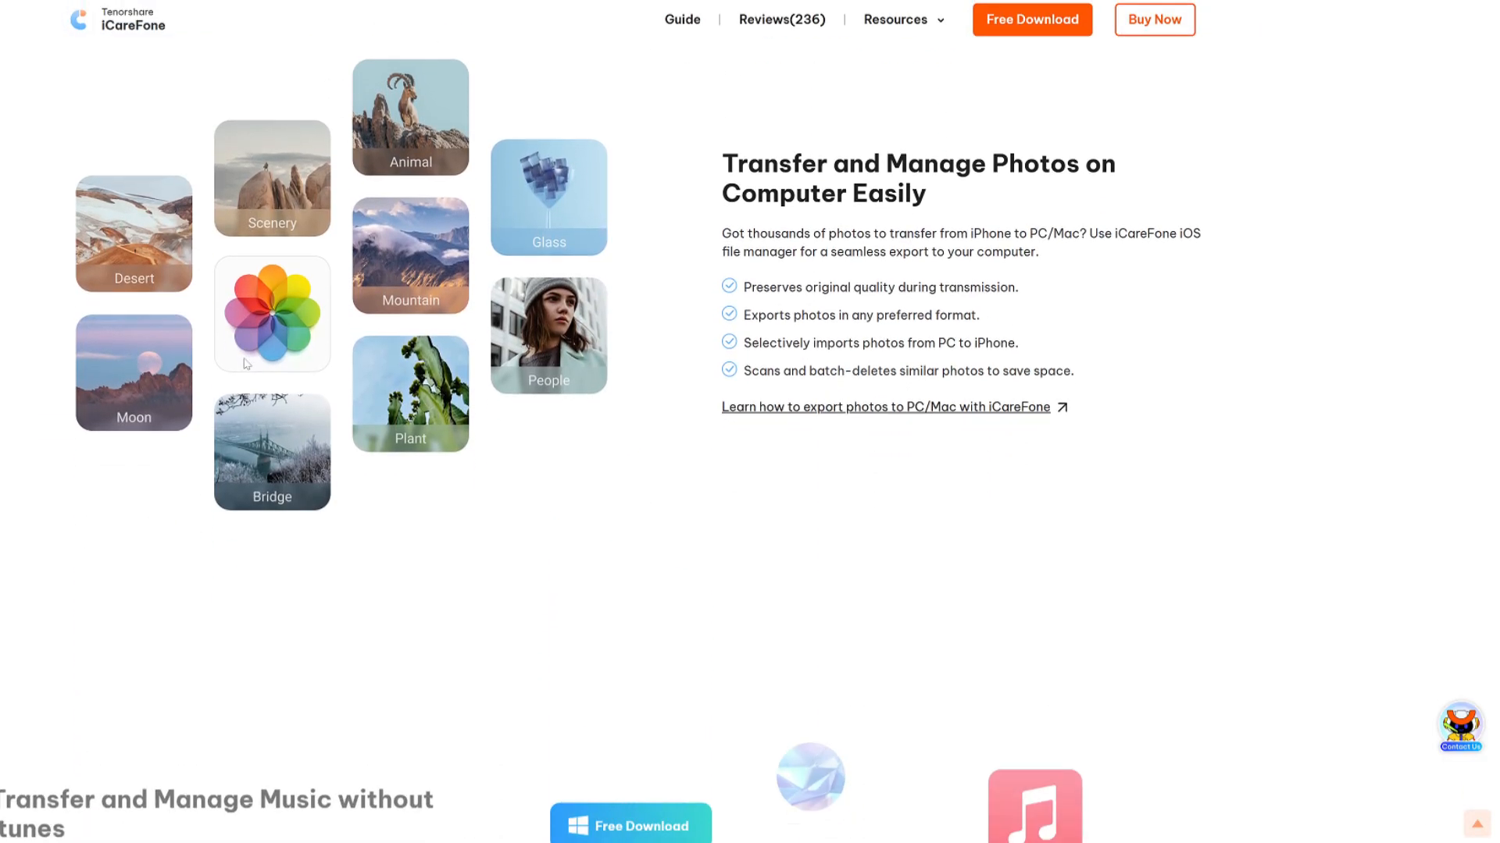
scroll("down", 3)
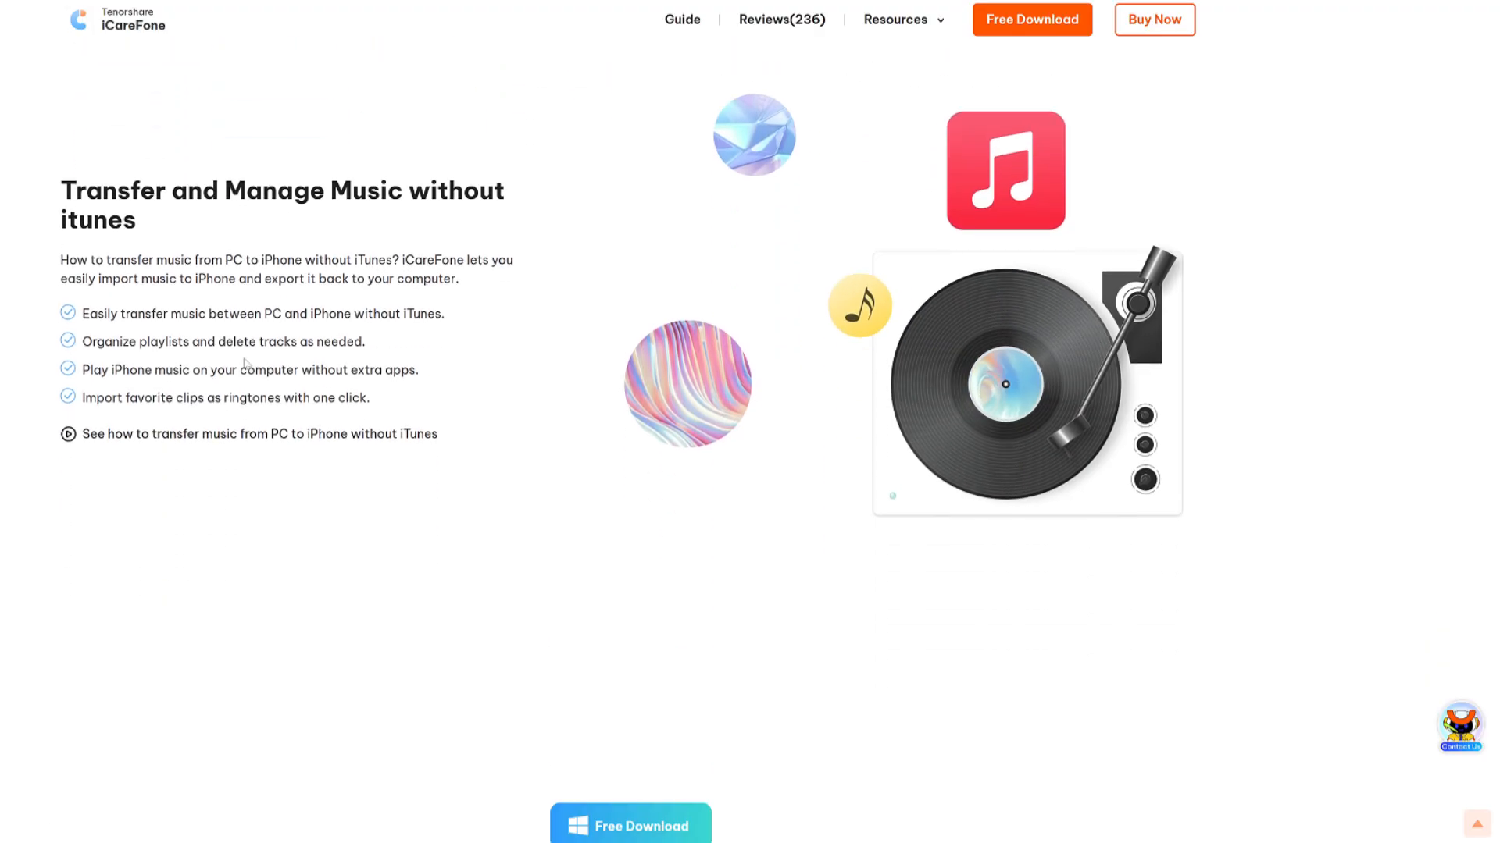
scroll("down", 3)
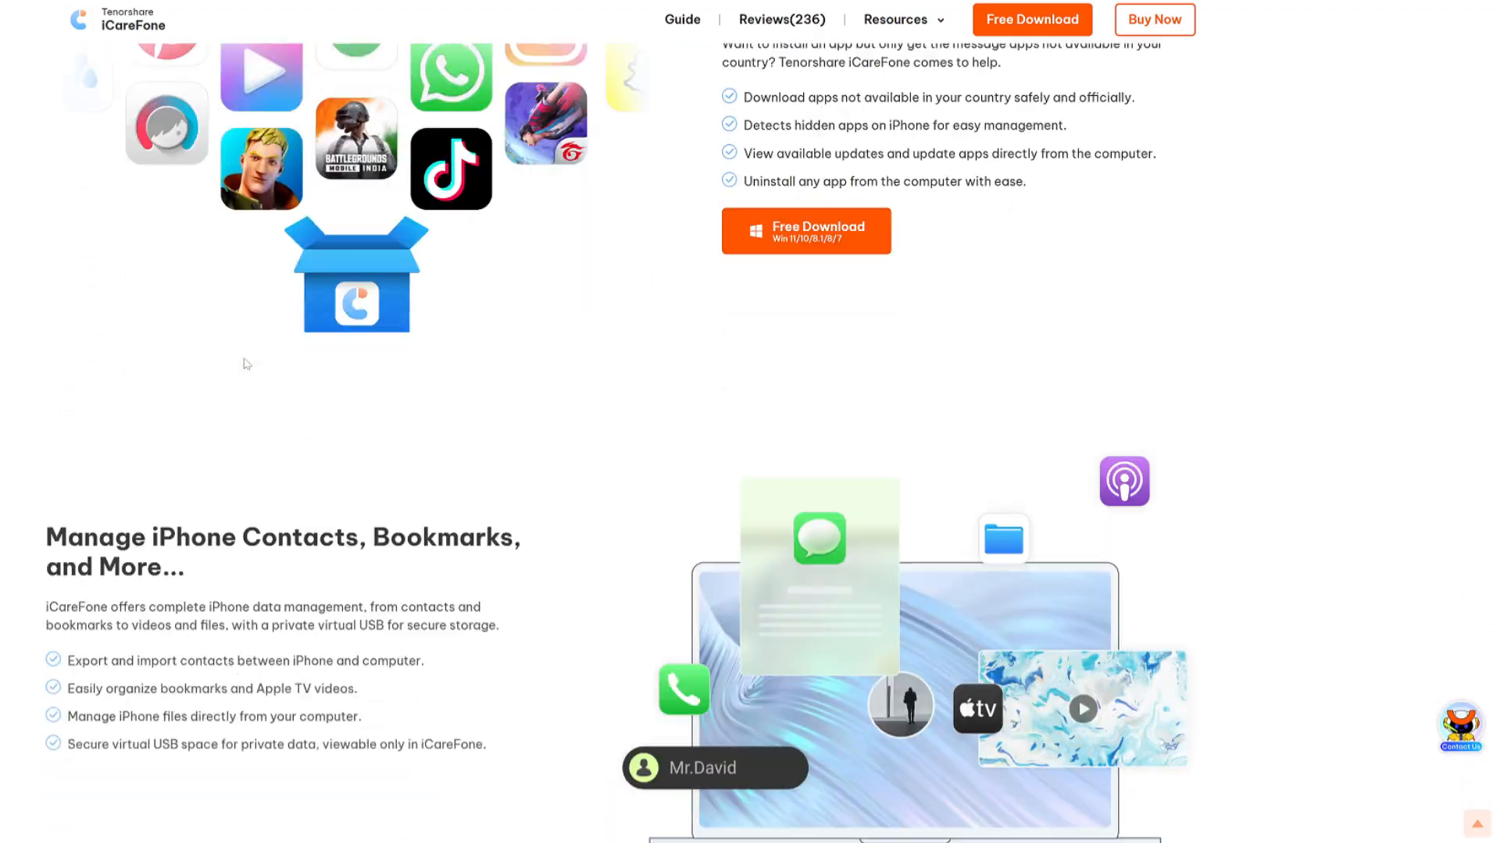
scroll("down", 3)
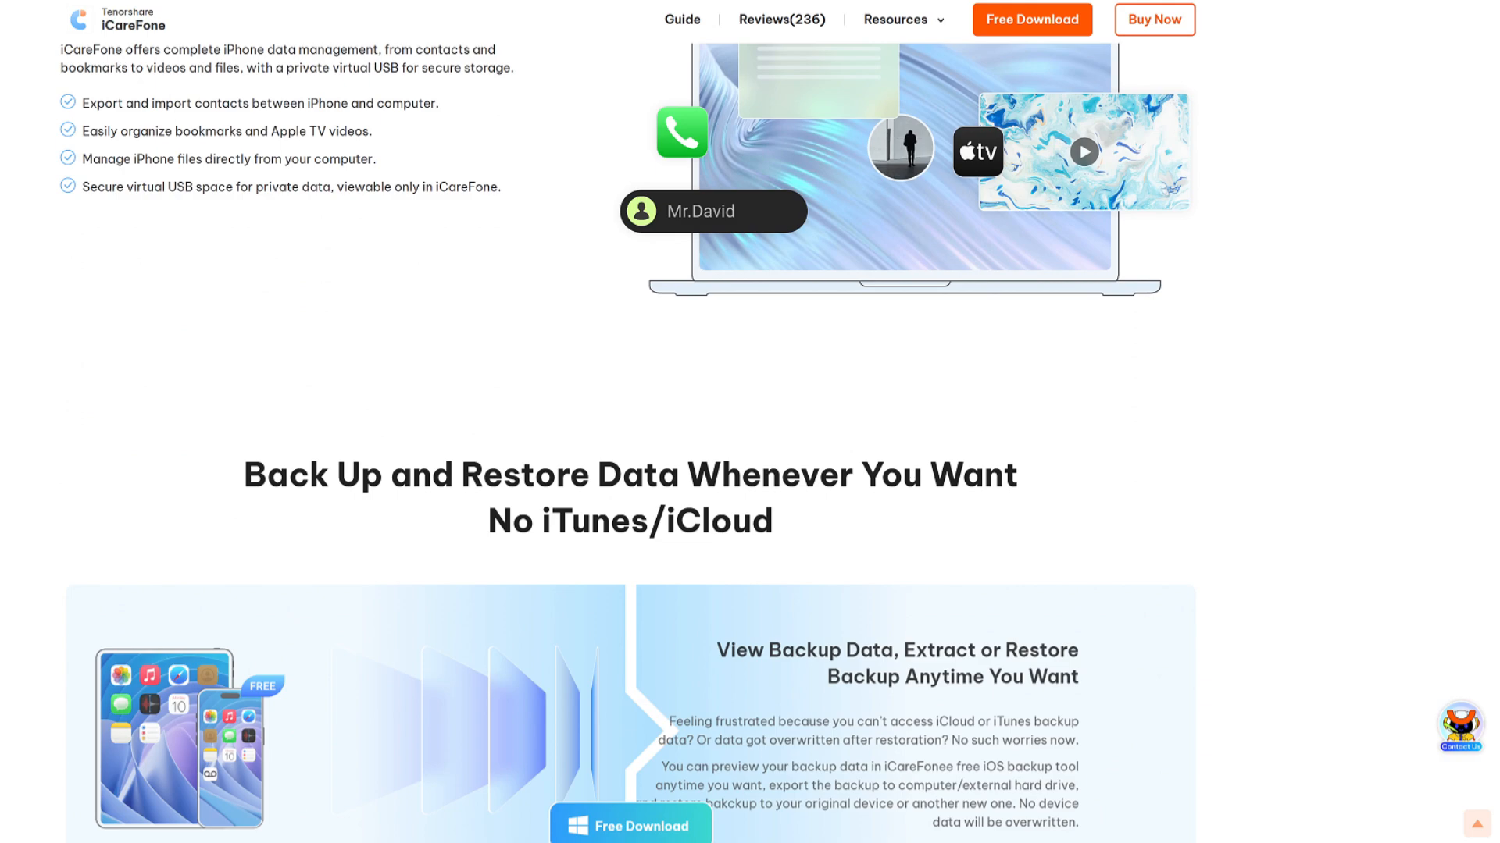